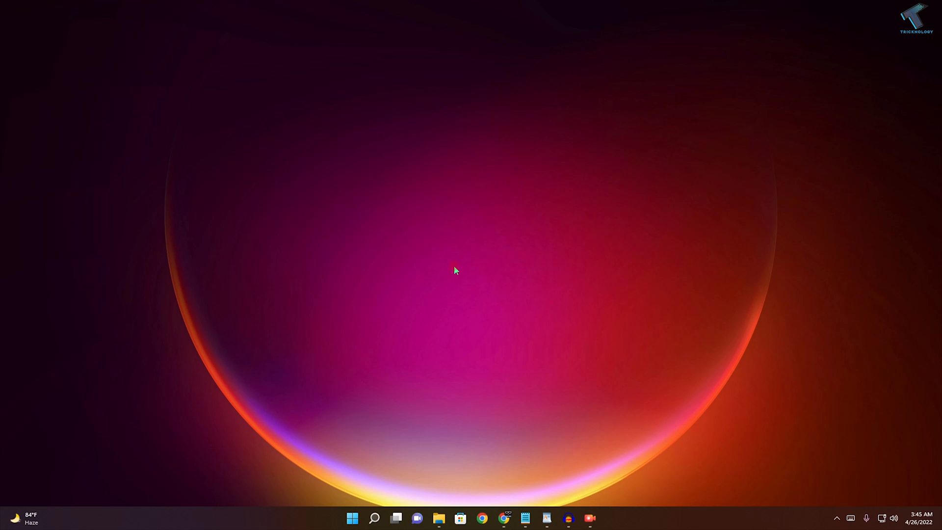
{"action": "mouse_move", "coordinate": [399, 378]}
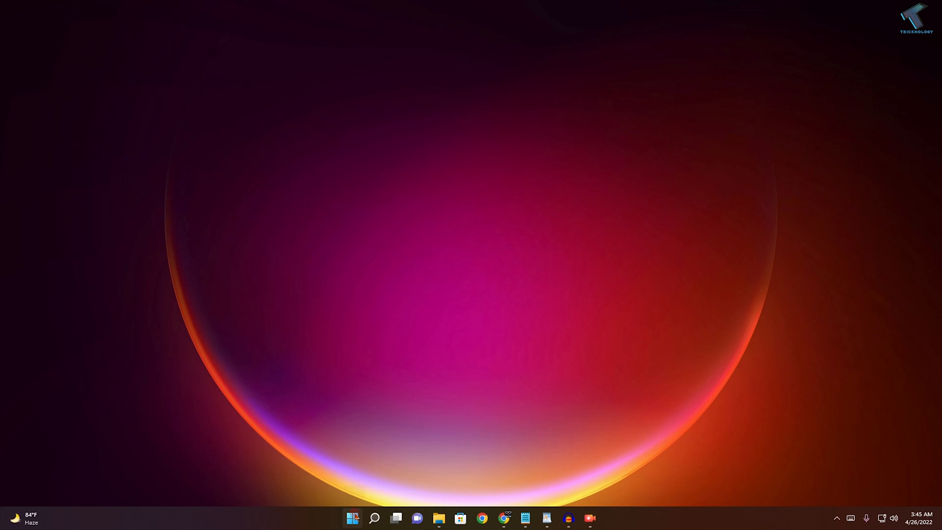
Right-click the Start button to show the Win+X quick-link menu.
{"action": "right_click", "coordinate": [353, 517]}
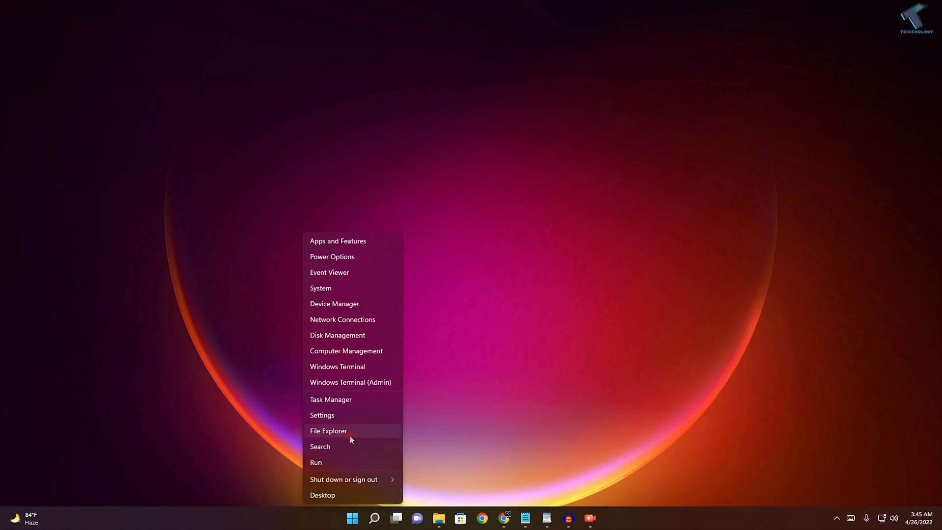
Launch Settings, go to System, and scroll down to the Recovery page.
{"action": "left_click", "coordinate": [322, 415]}
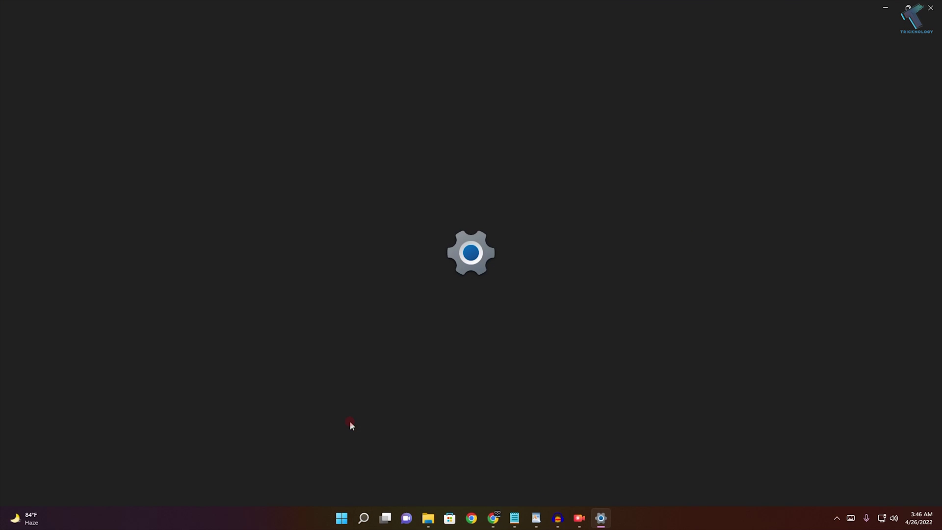
{"action": "left_click", "coordinate": [601, 518]}
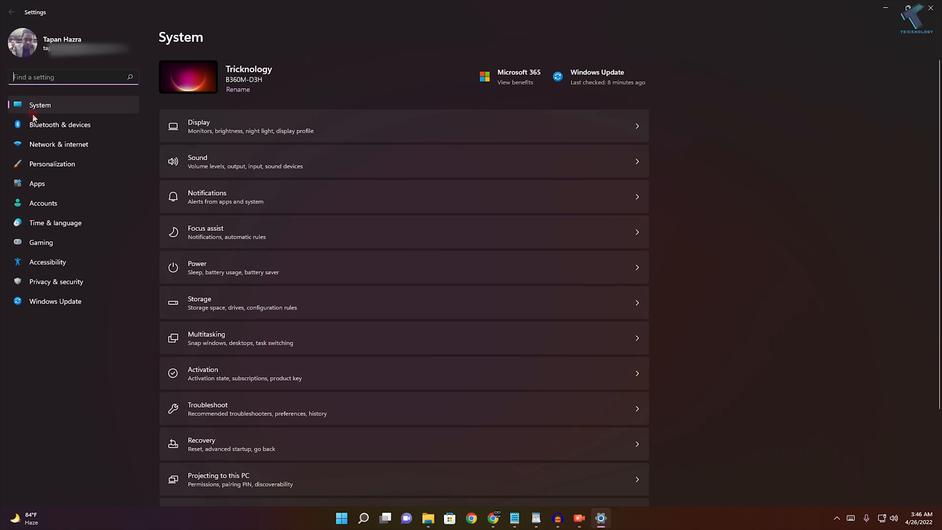
{"action": "mouse_move", "coordinate": [211, 132]}
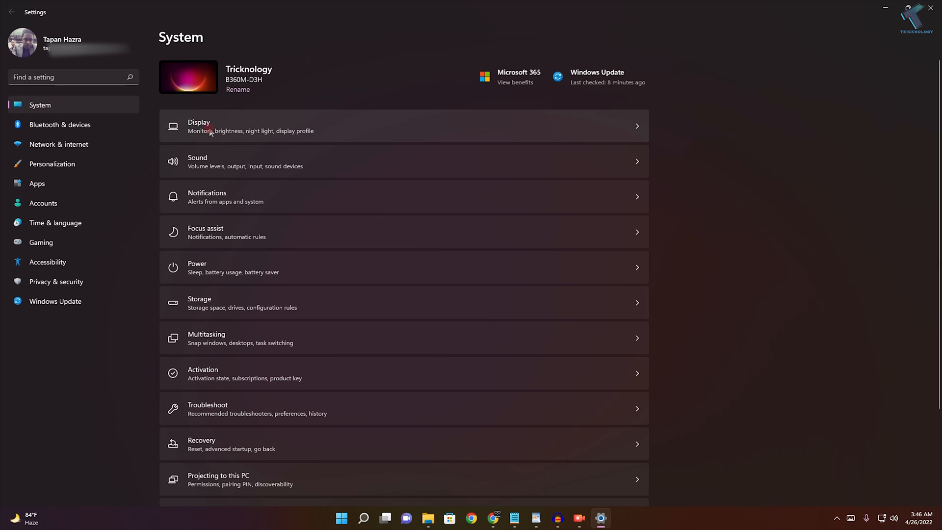
{"action": "scroll", "scroll_direction": "down", "scroll_amount": 3}
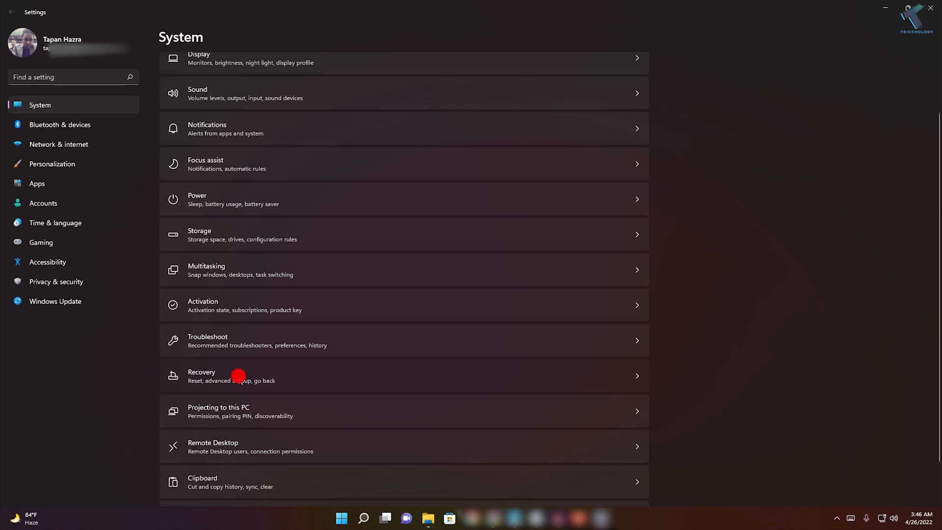
{"action": "left_click", "coordinate": [238, 376]}
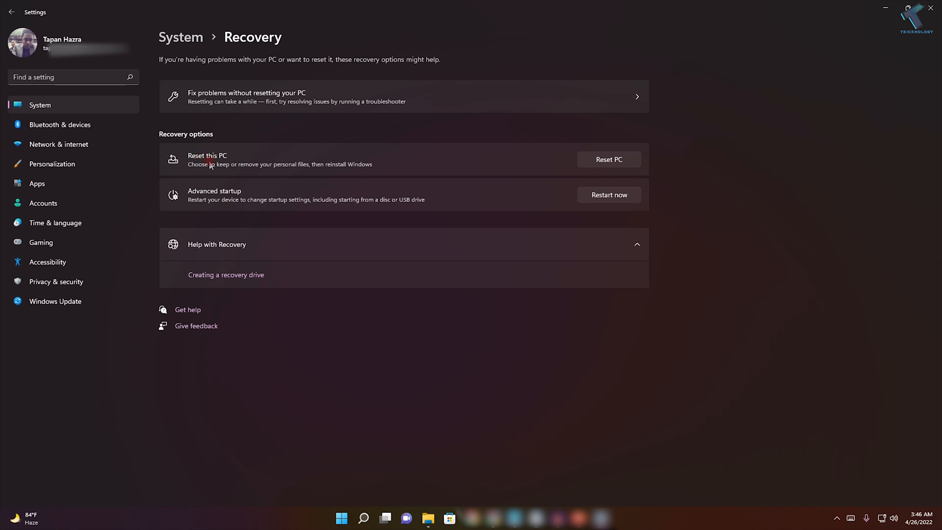
{"action": "left_click", "coordinate": [613, 159]}
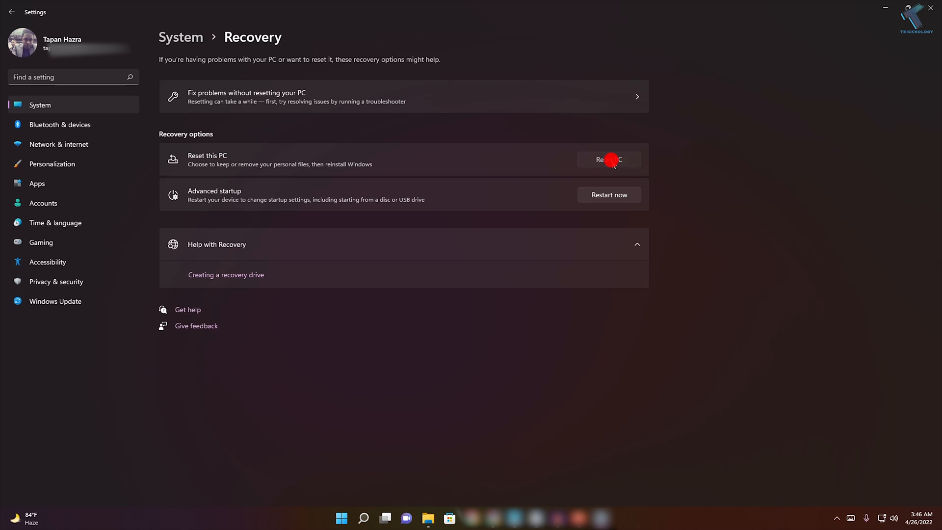
Use Reset PC beside Reset this PC to show the Keep my files and Remove everything choices.
{"action": "left_click", "coordinate": [611, 160]}
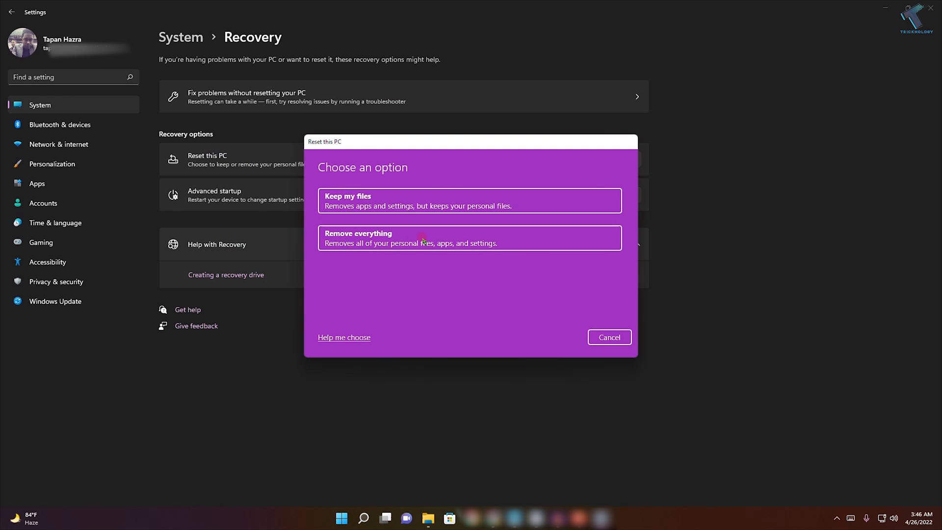
{"action": "mouse_move", "coordinate": [356, 201]}
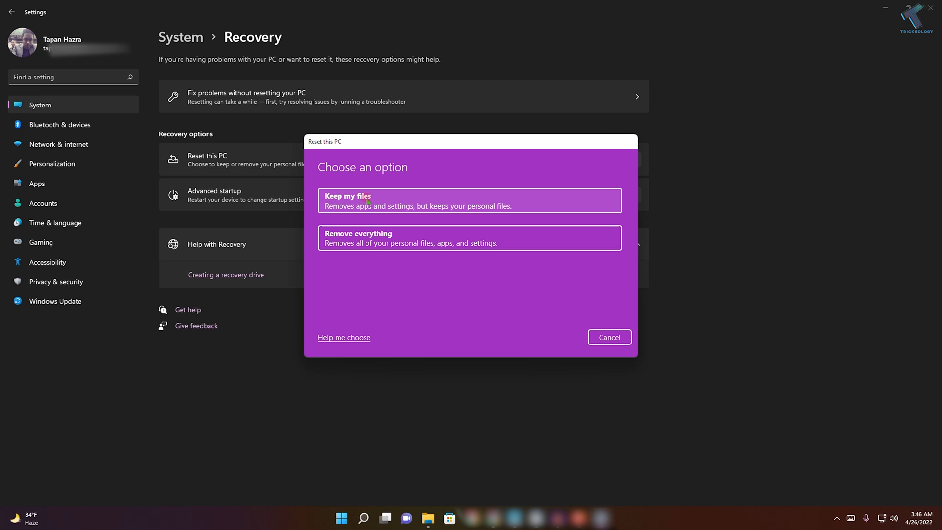
{"action": "mouse_move", "coordinate": [361, 213]}
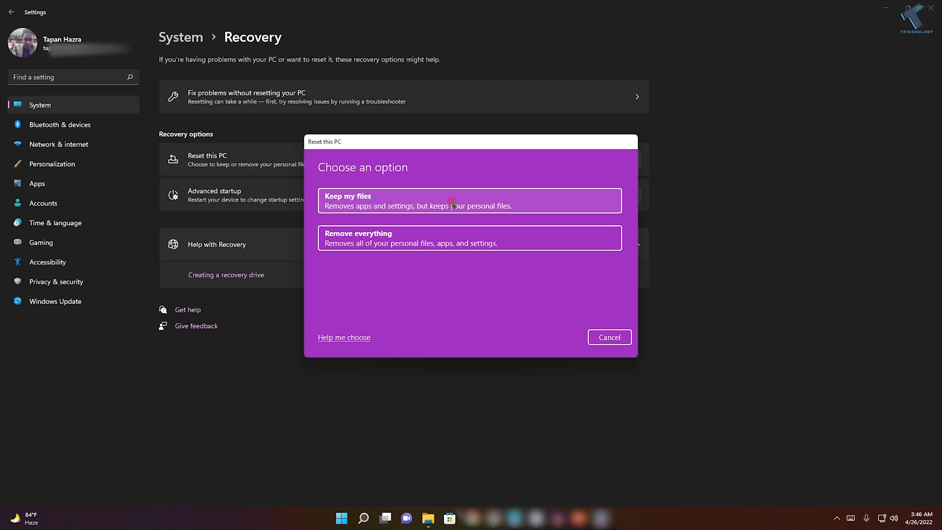
{"action": "mouse_move", "coordinate": [492, 280]}
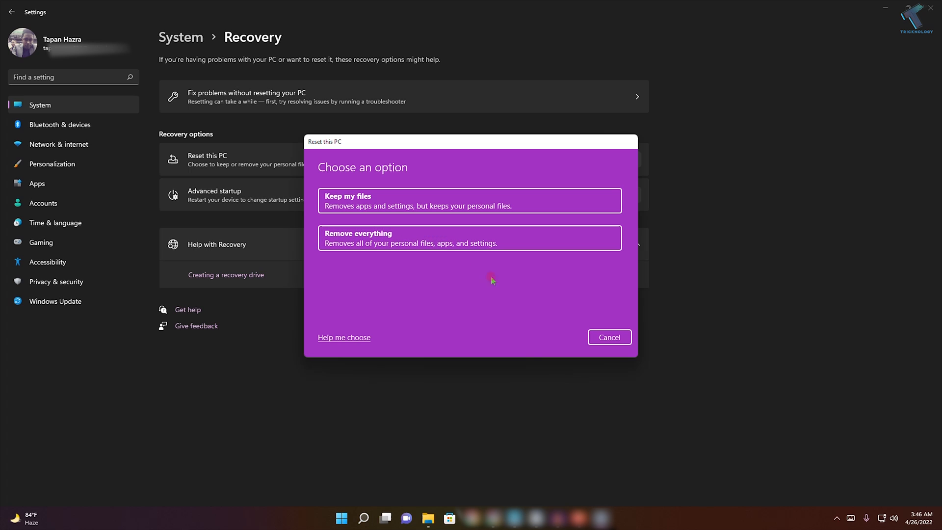
{"action": "mouse_move", "coordinate": [503, 287]}
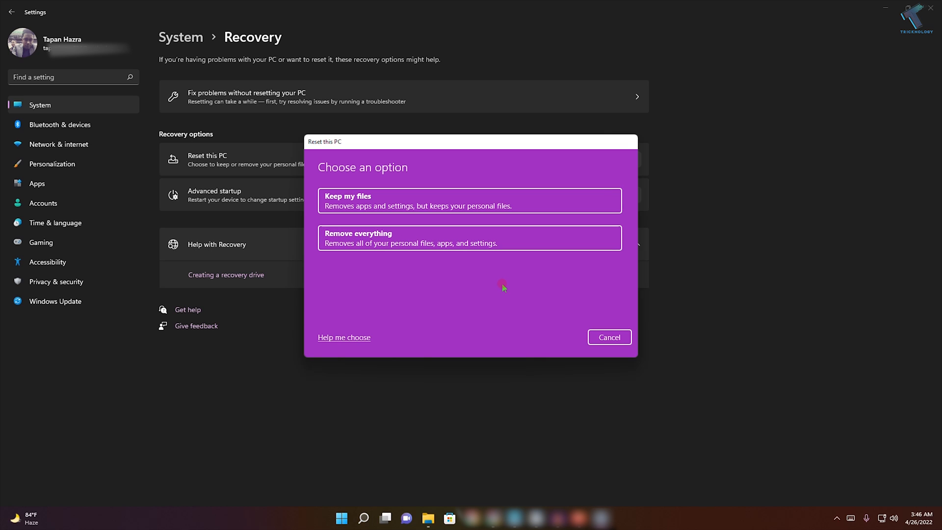